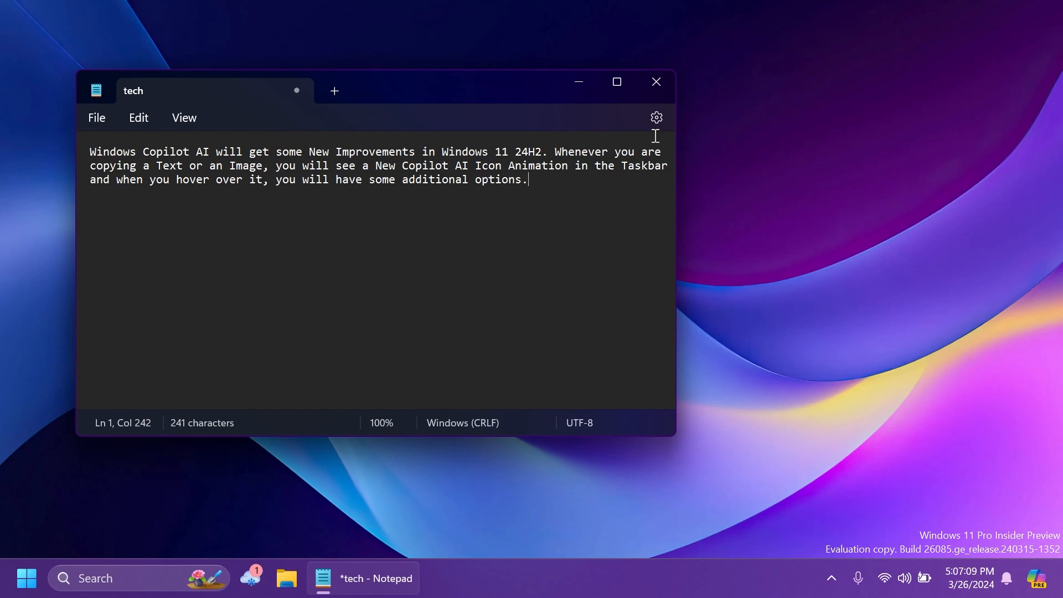
Show Notepad's settings page maximized to fill the whole screen.
{"action": "left_click", "coordinate": [655, 117]}
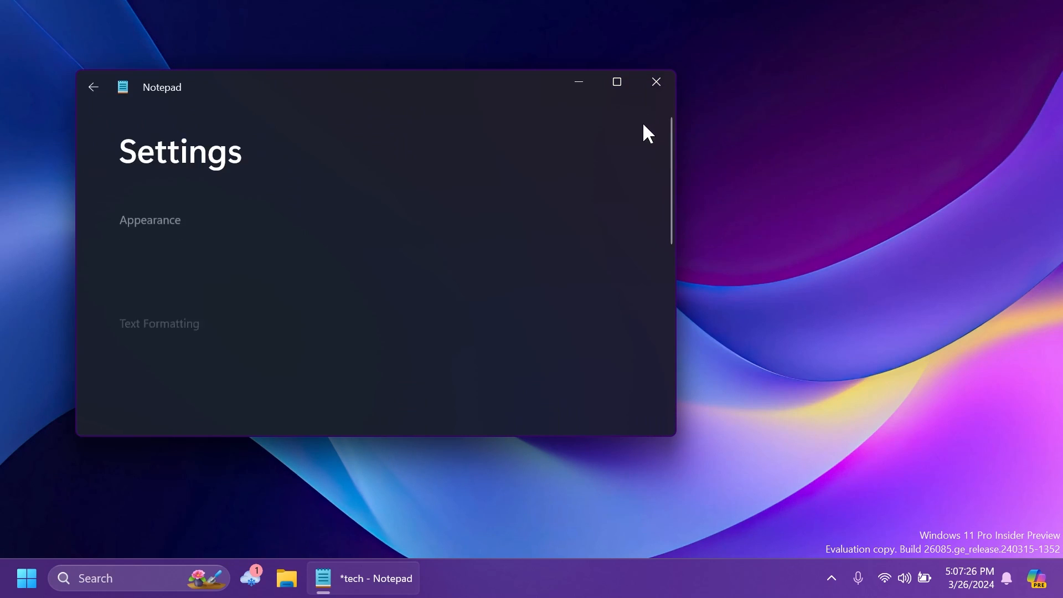
{"action": "scroll", "scroll_direction": "down", "scroll_amount": 3}
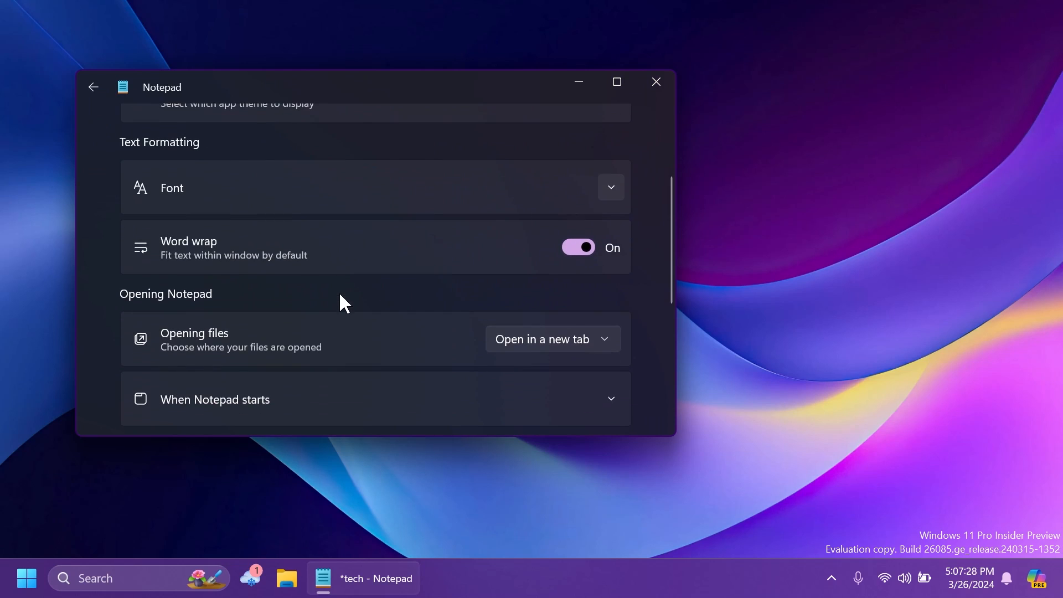
{"action": "left_click", "coordinate": [615, 81]}
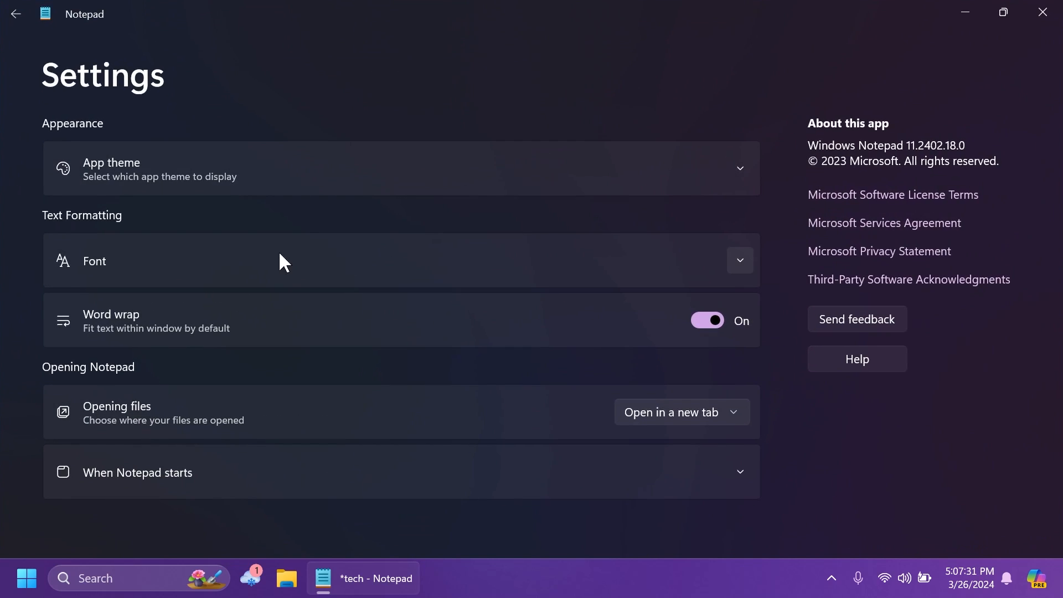
{"action": "mouse_move", "coordinate": [163, 420]}
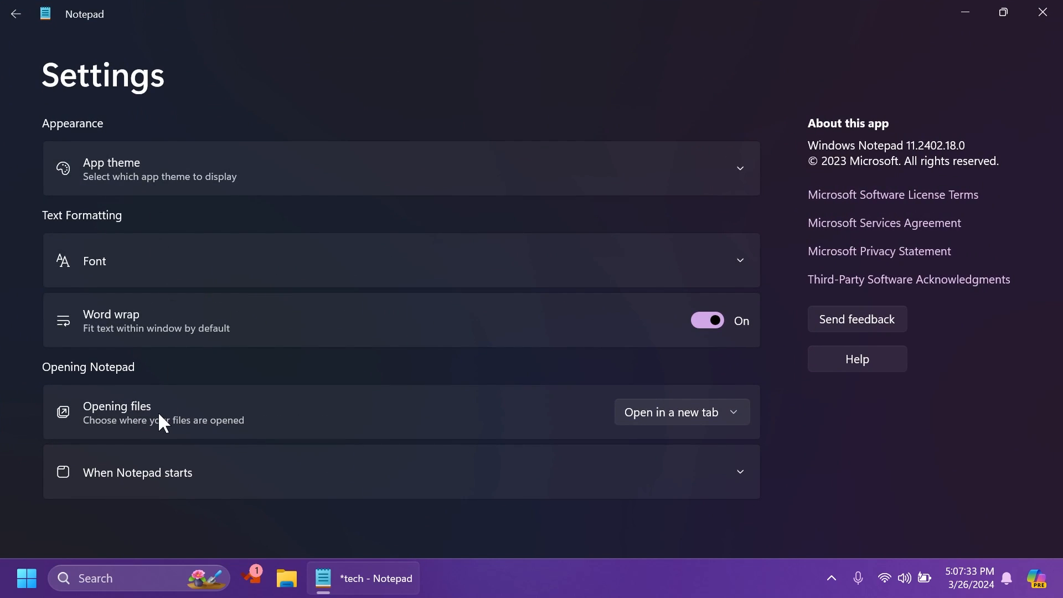
{"action": "mouse_move", "coordinate": [140, 219]}
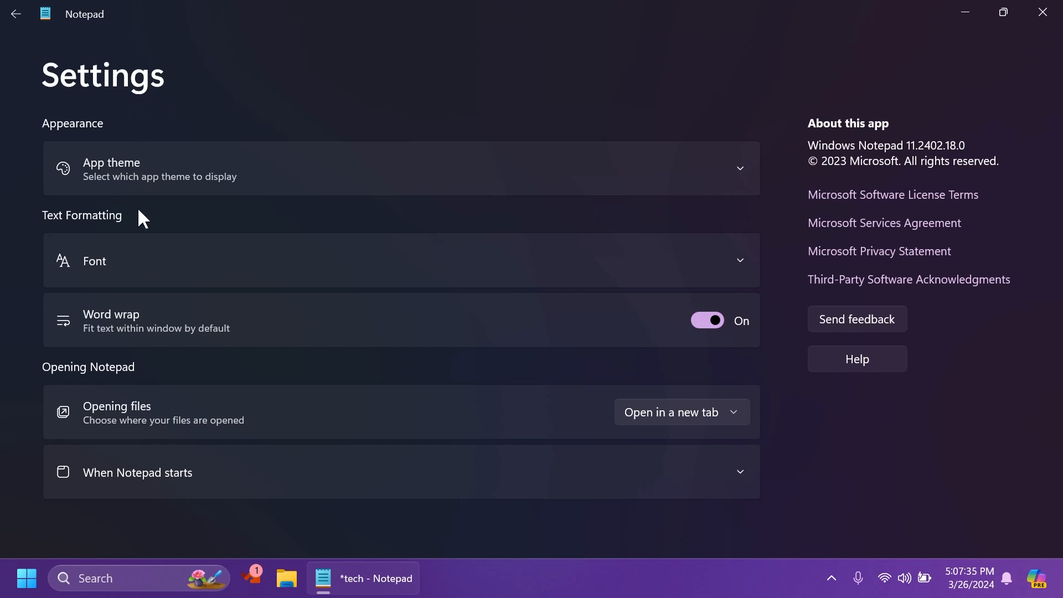
{"action": "mouse_move", "coordinate": [176, 372]}
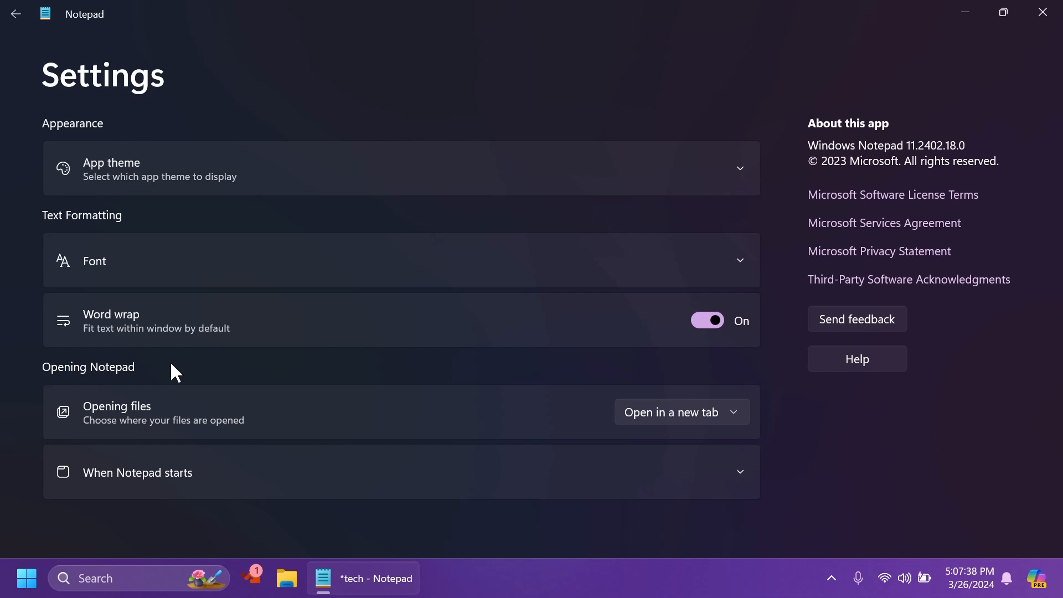
{"action": "mouse_move", "coordinate": [316, 216]}
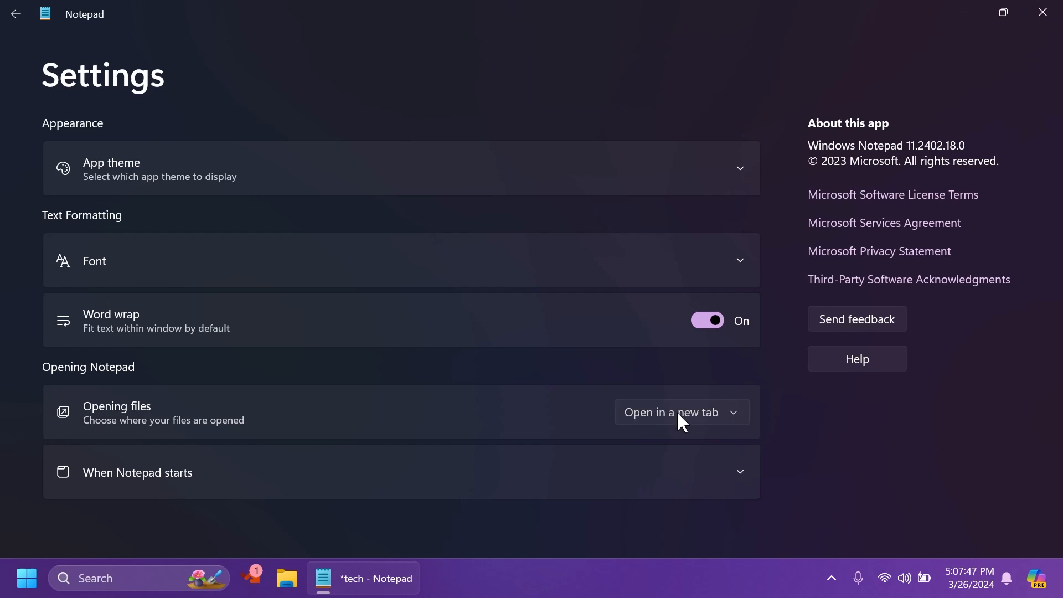
Expand 'When Notepad starts' to reveal the previous-session versus new-window choices.
{"action": "left_click", "coordinate": [681, 412]}
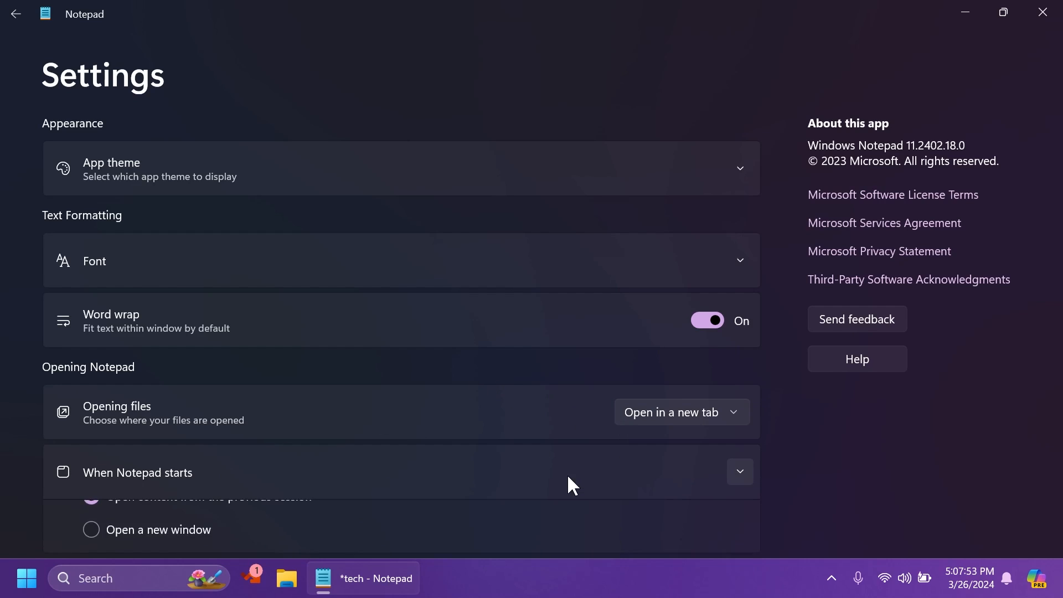
{"action": "left_click", "coordinate": [739, 472]}
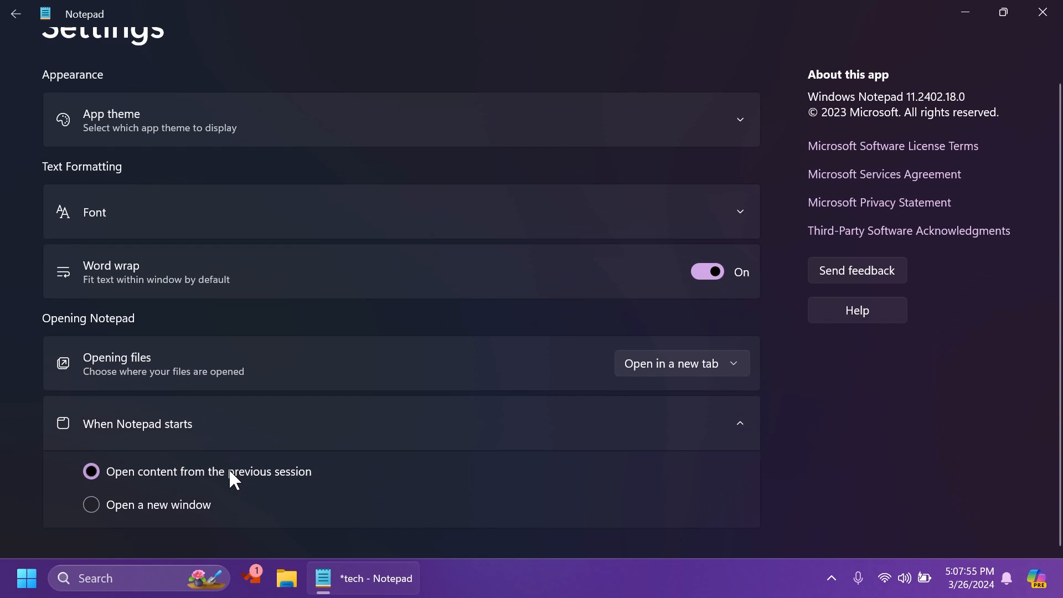
{"action": "mouse_move", "coordinate": [799, 457]}
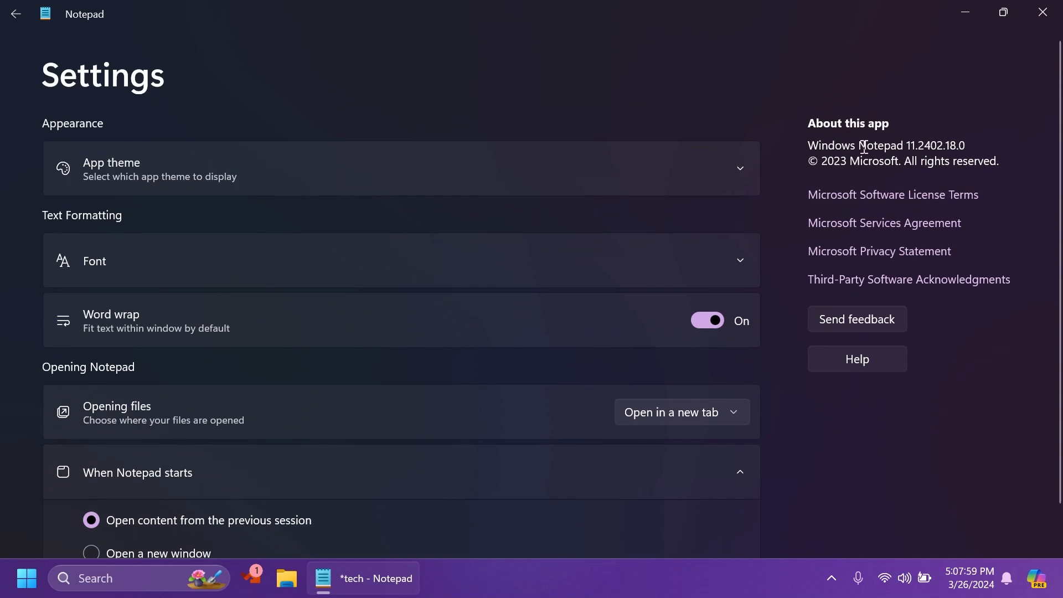
{"action": "left_click_drag", "start_coordinate": [856, 145], "coordinate": [965, 145]}
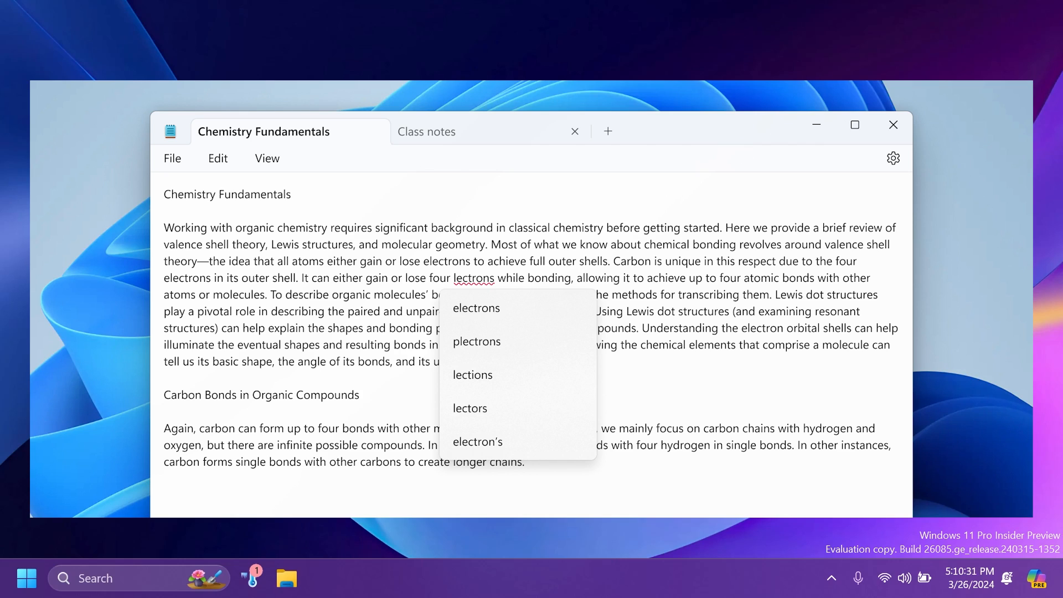
Reveal the Spelling section with Spell check and Autocorrect both On.
{"action": "left_click", "coordinate": [894, 159]}
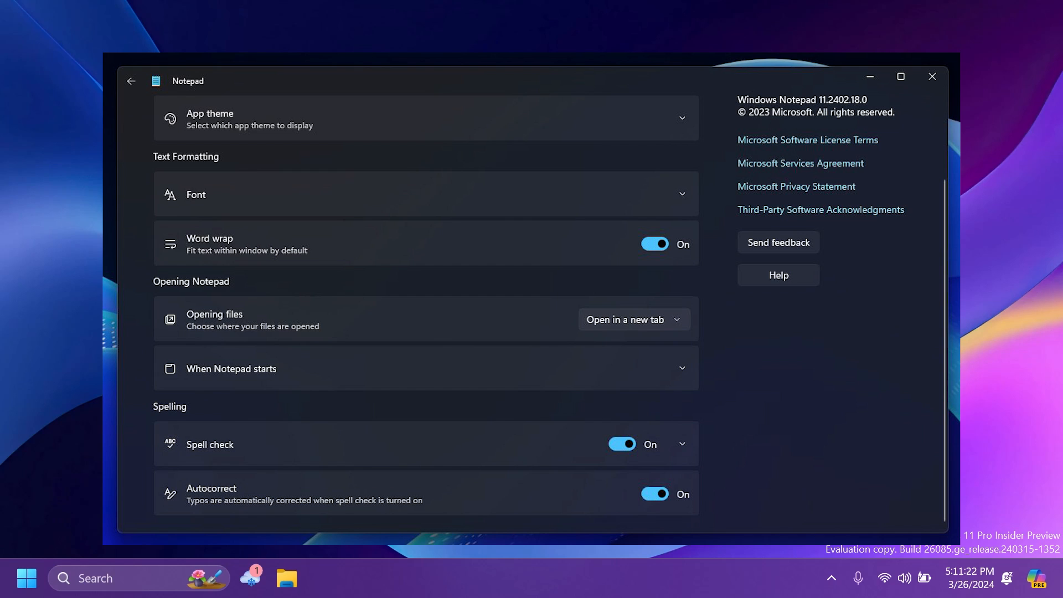
Close Notepad and return to the desktop.
{"action": "left_click", "coordinate": [931, 77]}
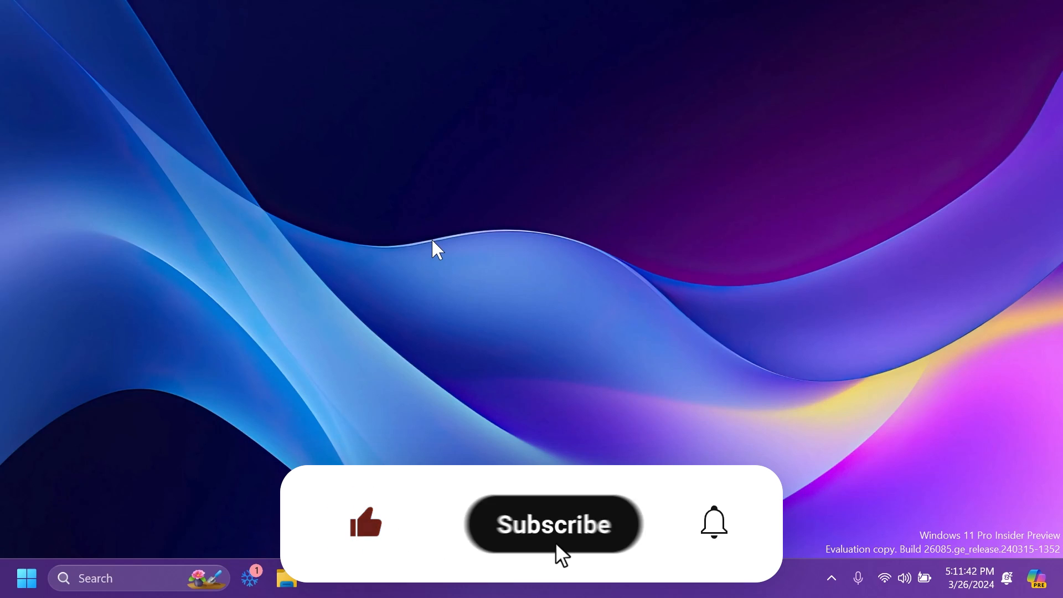
{"action": "left_click", "coordinate": [552, 524]}
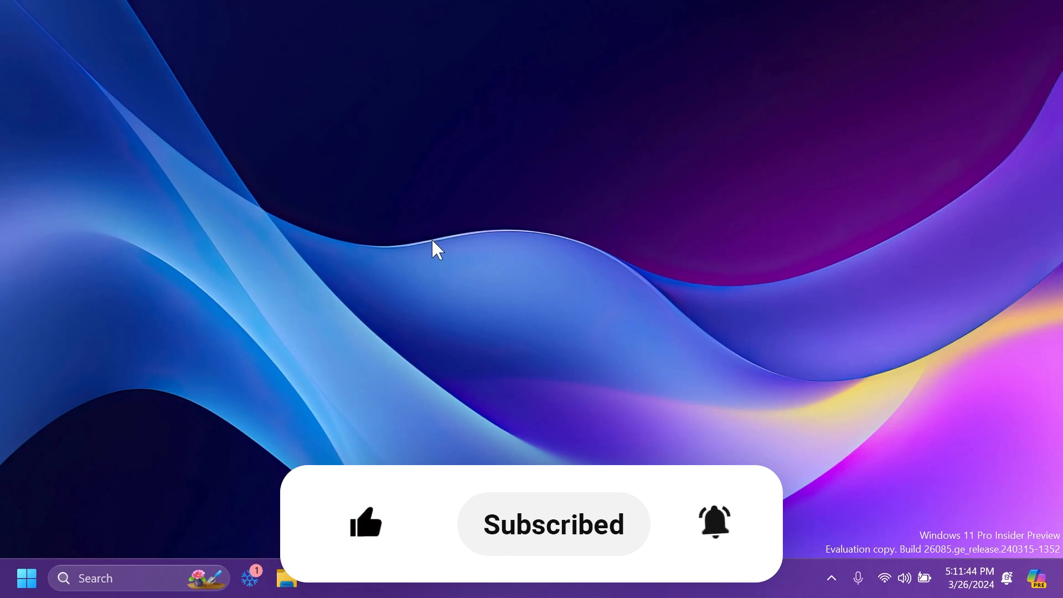